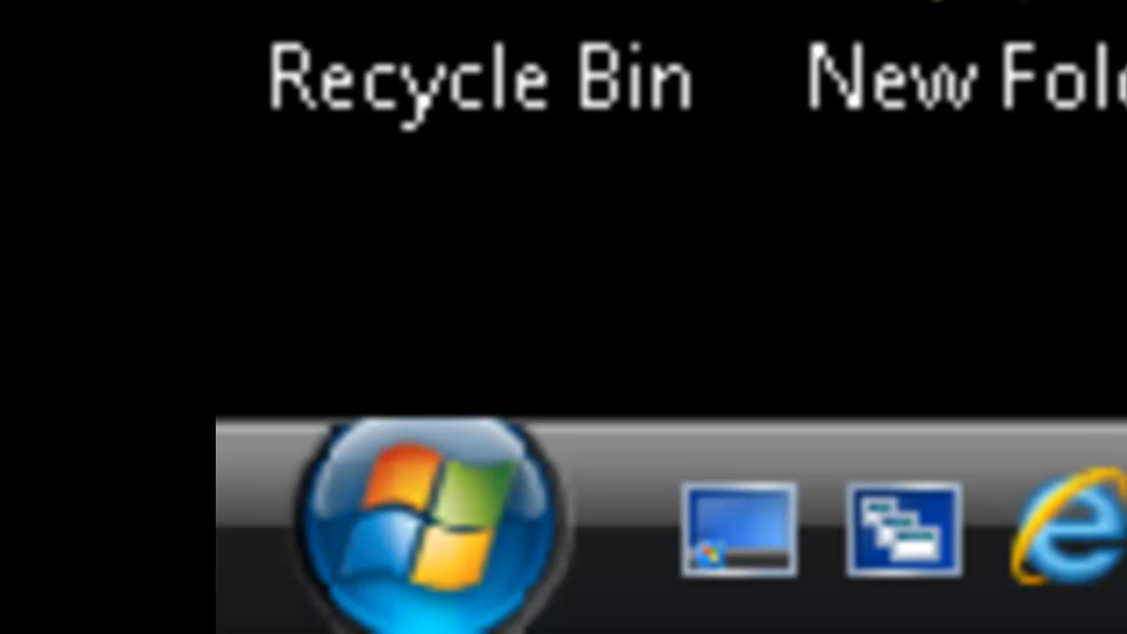
# Bring up the Windows Vista Start menu listing installed programs
pyautogui.click(431, 524)
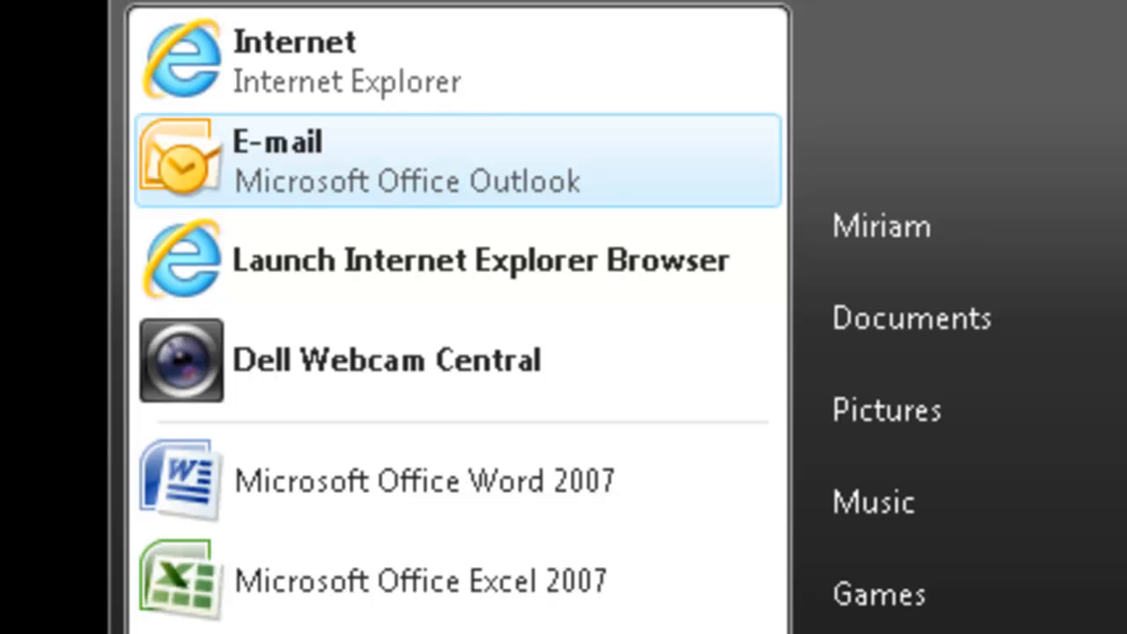
pyautogui.moveTo(458, 261)
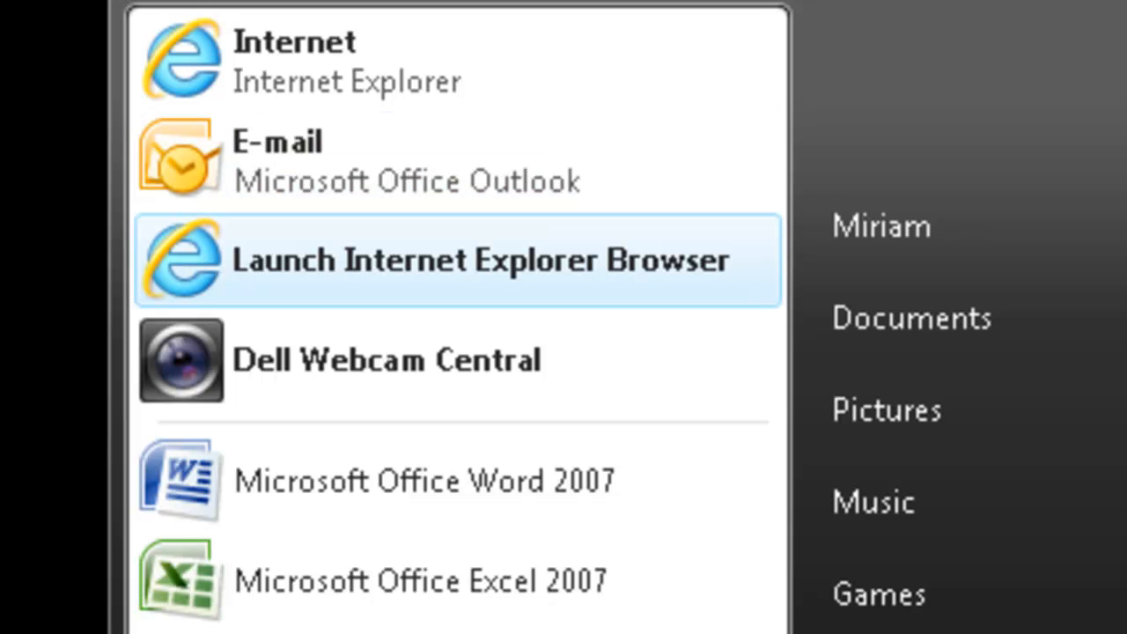
pyautogui.moveTo(386, 359)
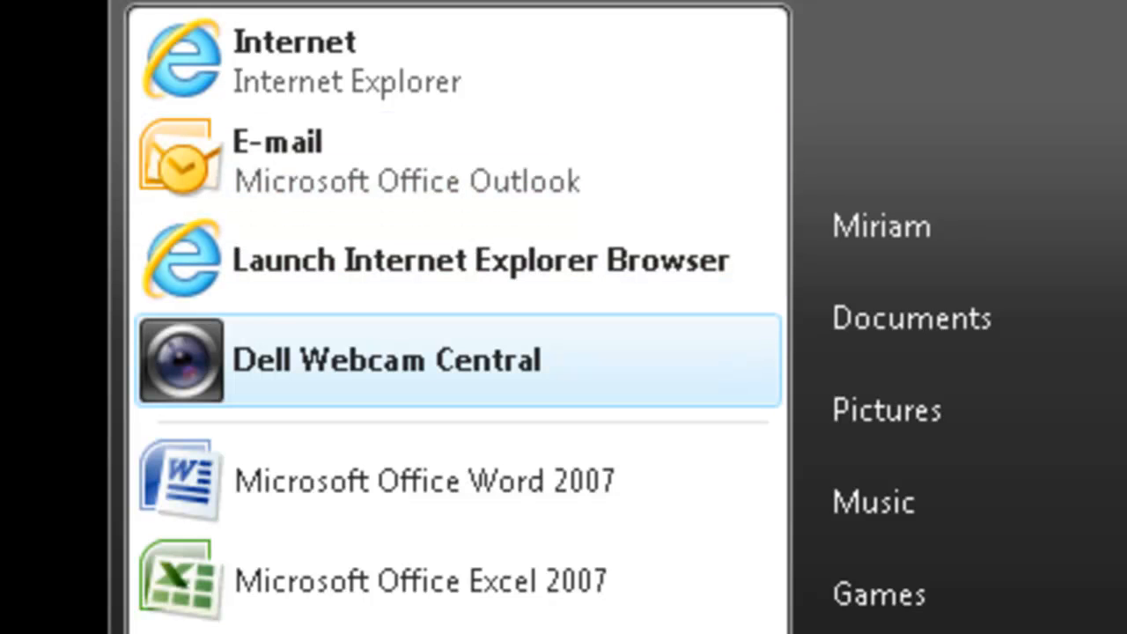
pyautogui.moveTo(423, 481)
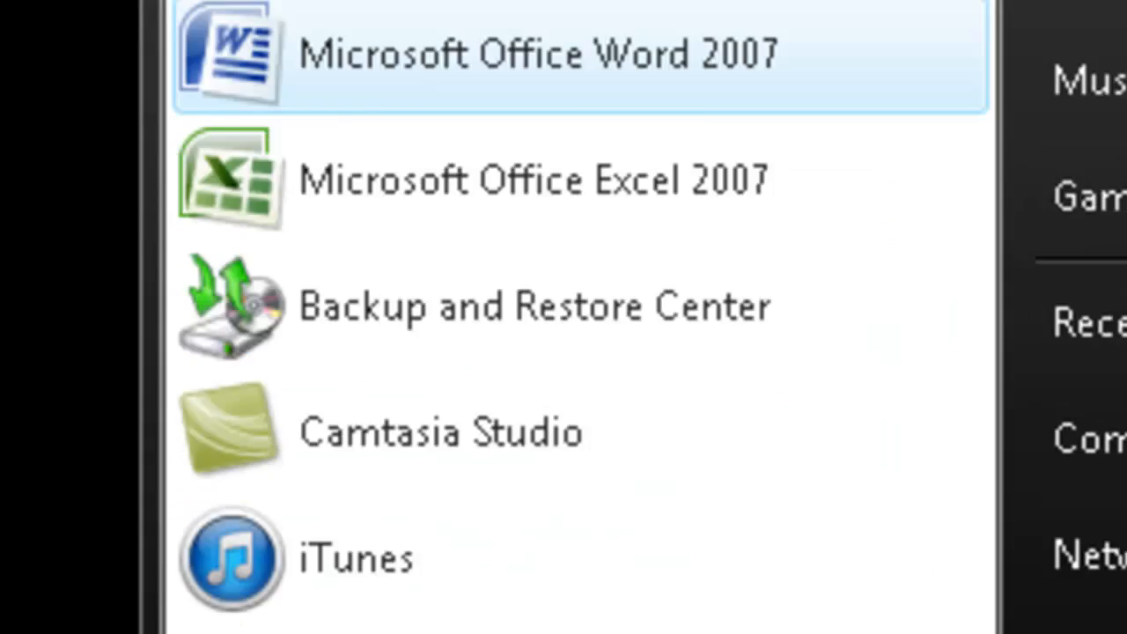
# Launch Microsoft Office Word 2007 so a blank Document1 is ready for typing
pyautogui.click(546, 511)
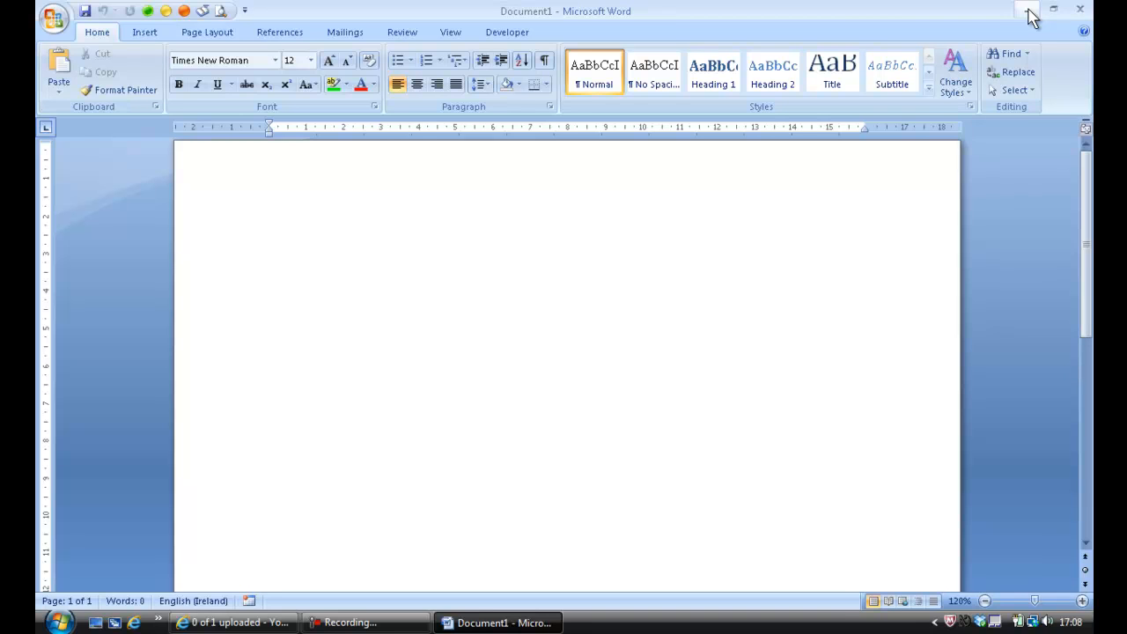
pyautogui.click(271, 154)
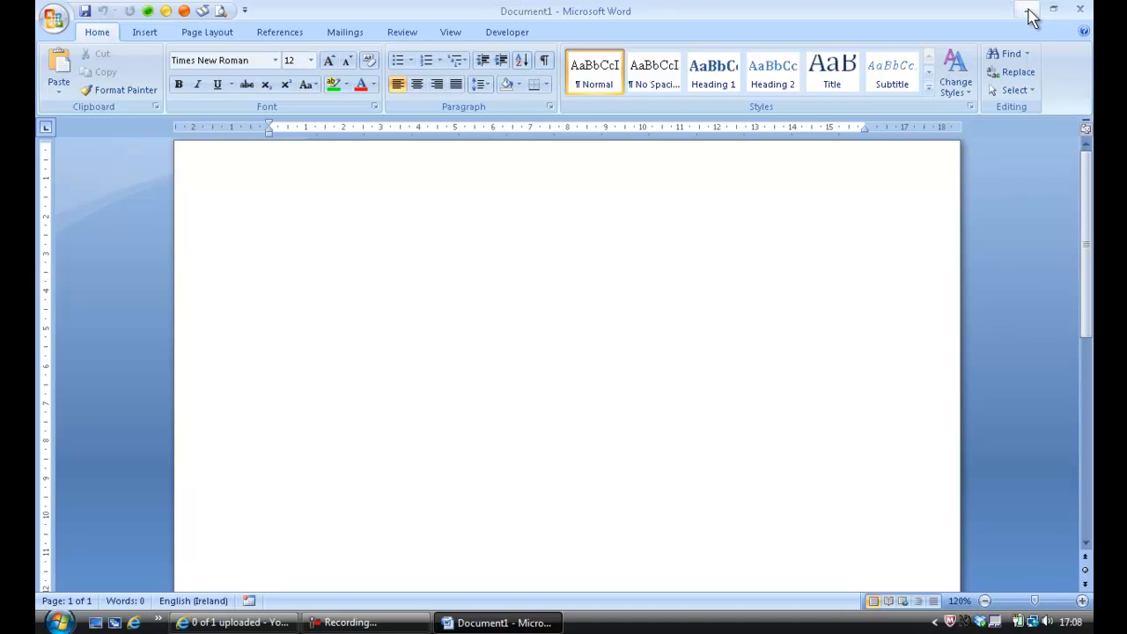
pyautogui.click(272, 155)
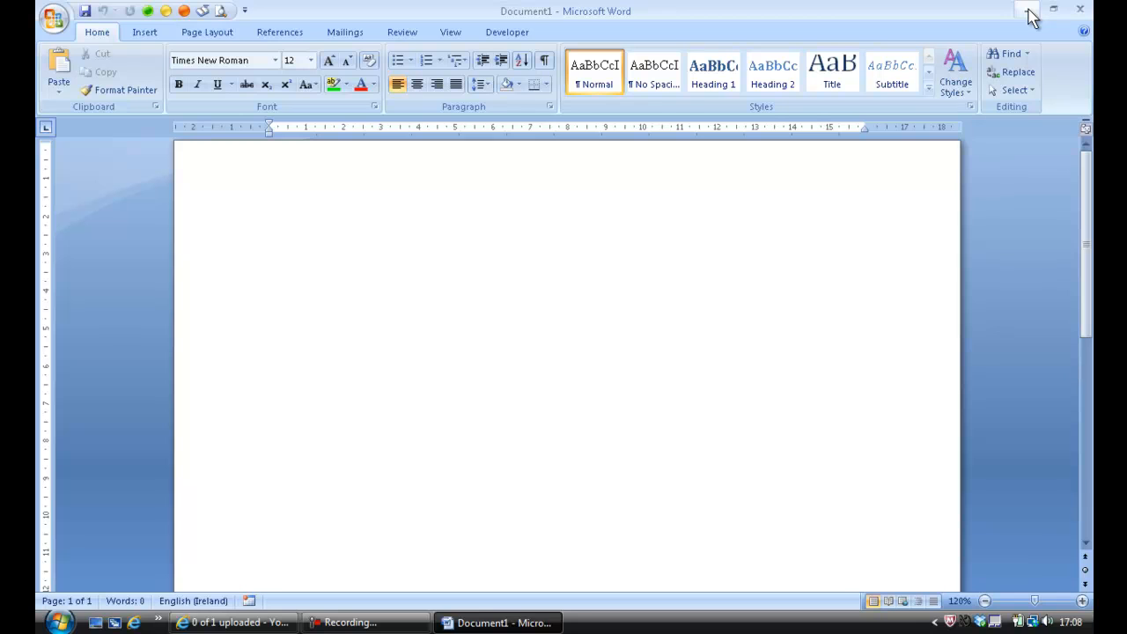
pyautogui.click(271, 155)
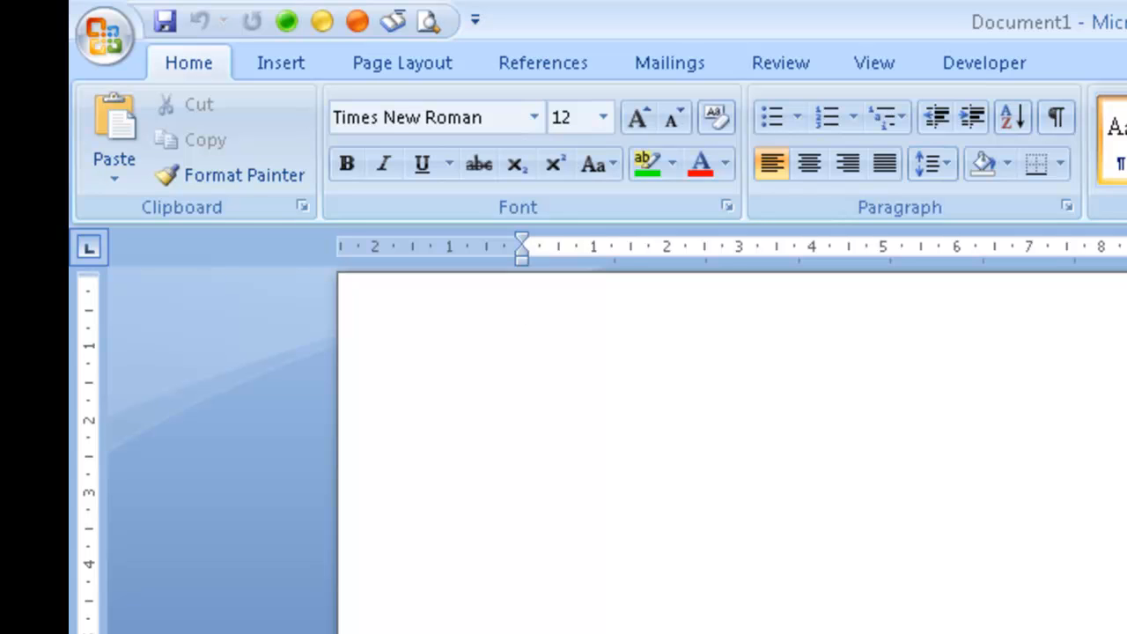
pyautogui.click(524, 301)
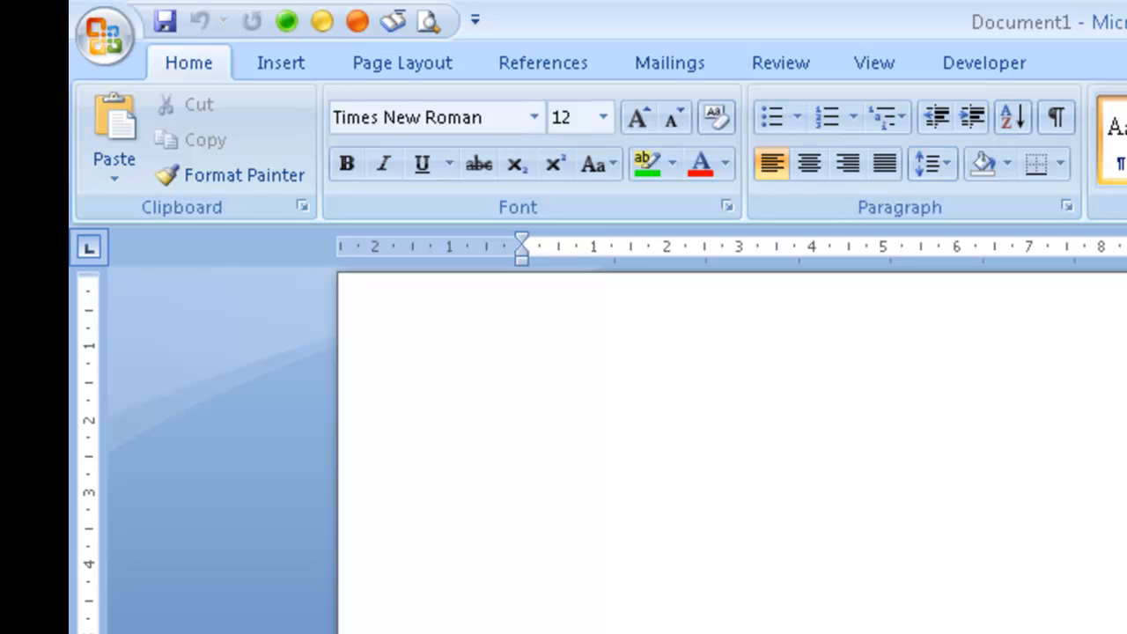
pyautogui.click(525, 303)
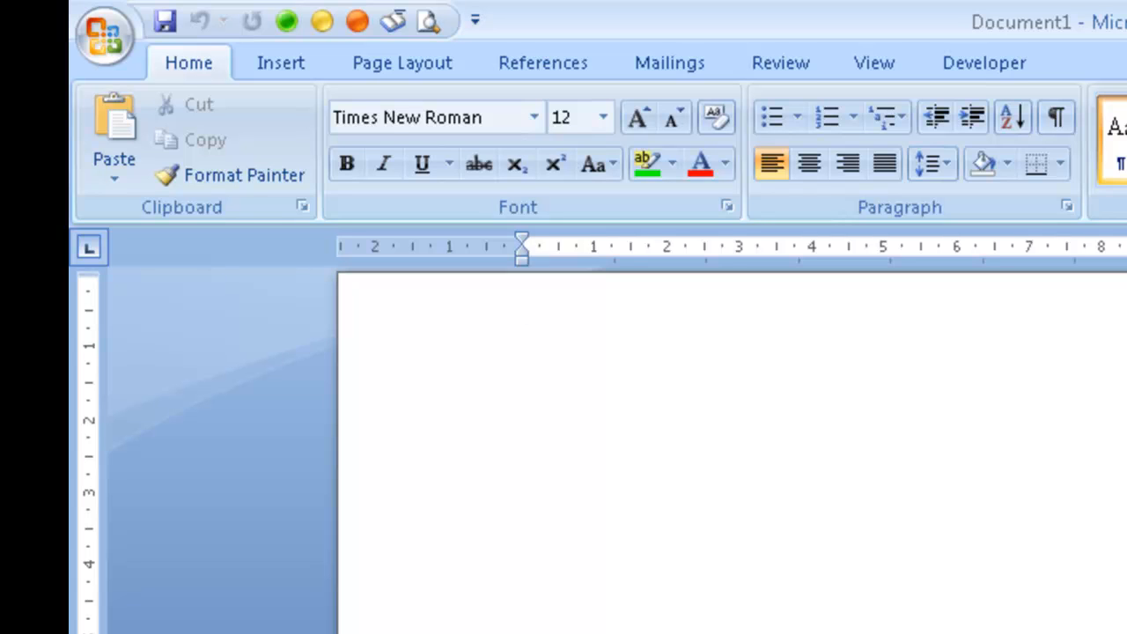
pyautogui.click(525, 303)
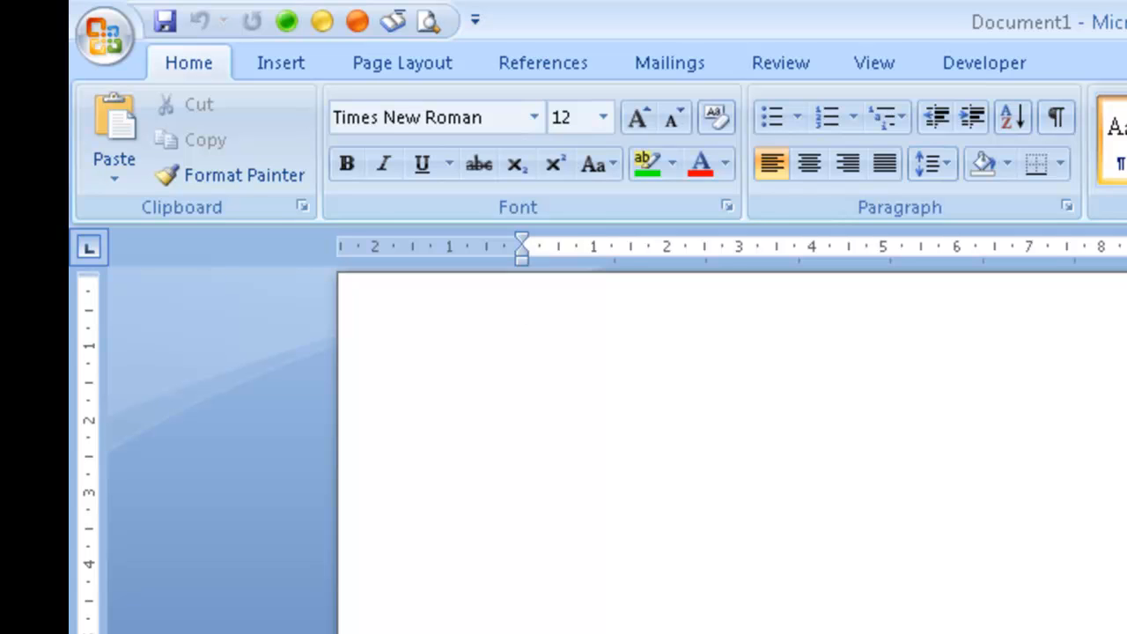
pyautogui.click(525, 303)
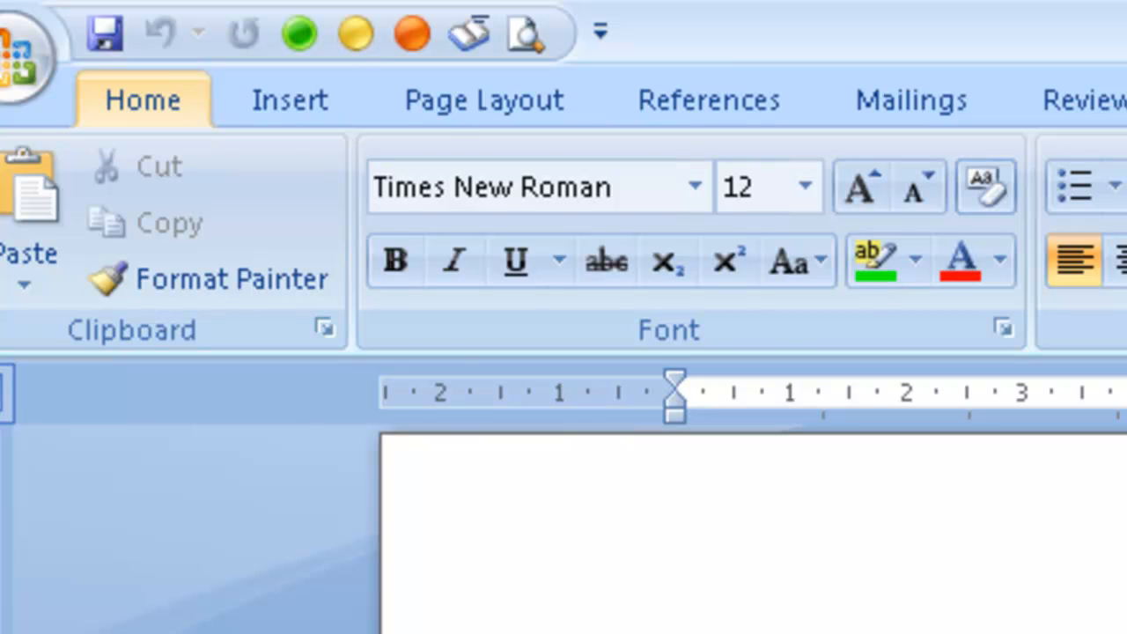
# Step through the Insert, Page Layout, References, Review, View and Developer ribbon tabs
pyautogui.click(289, 99)
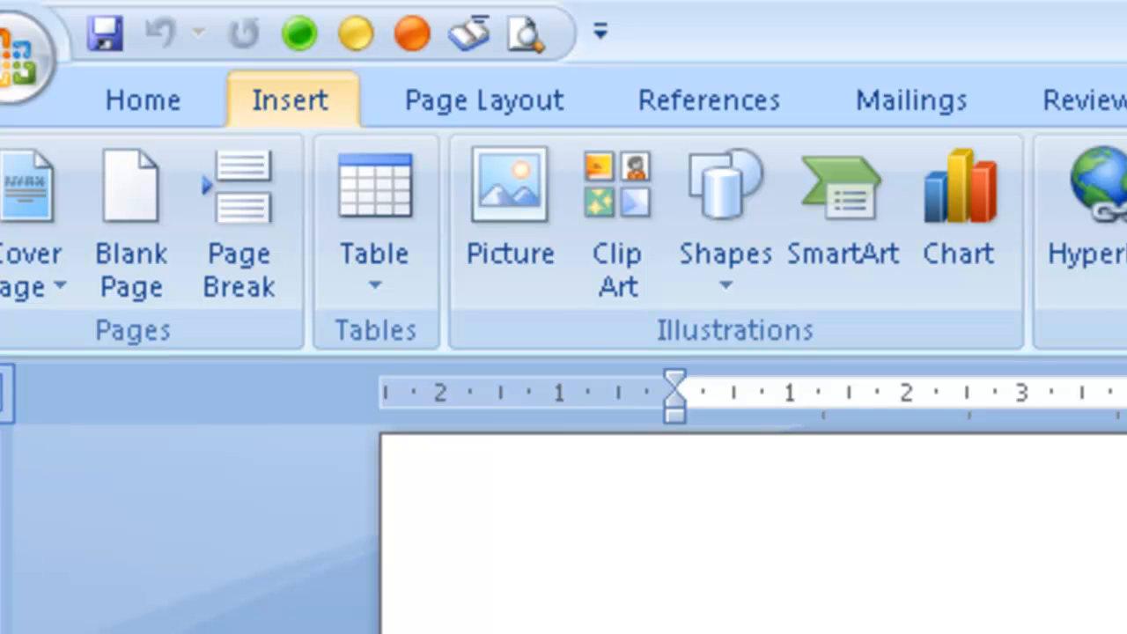
pyautogui.click(482, 98)
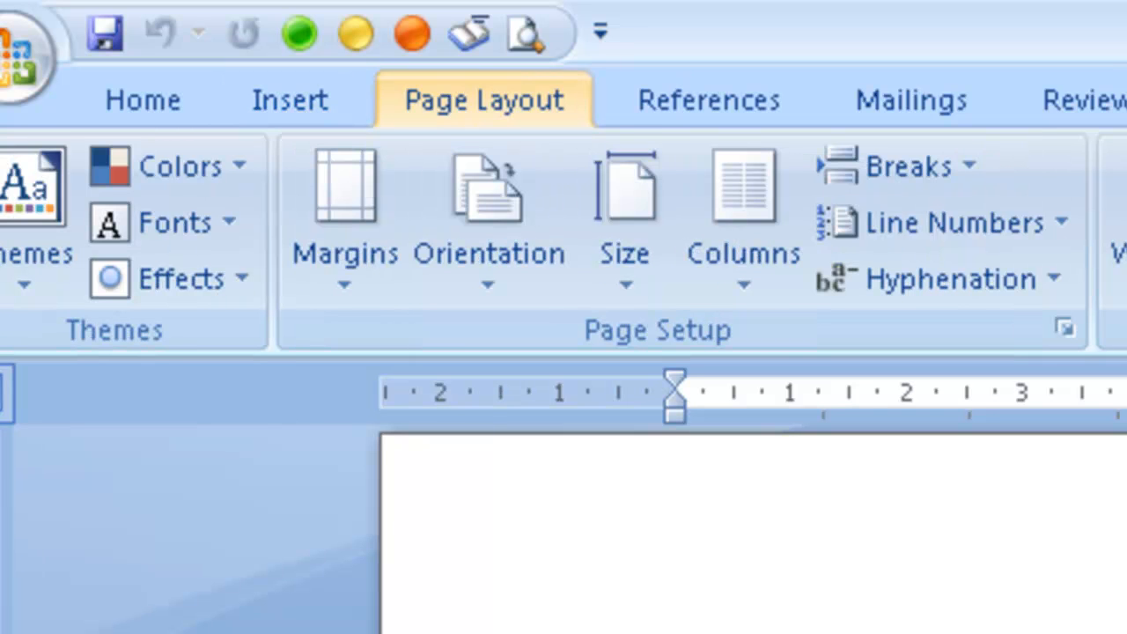
pyautogui.click(707, 98)
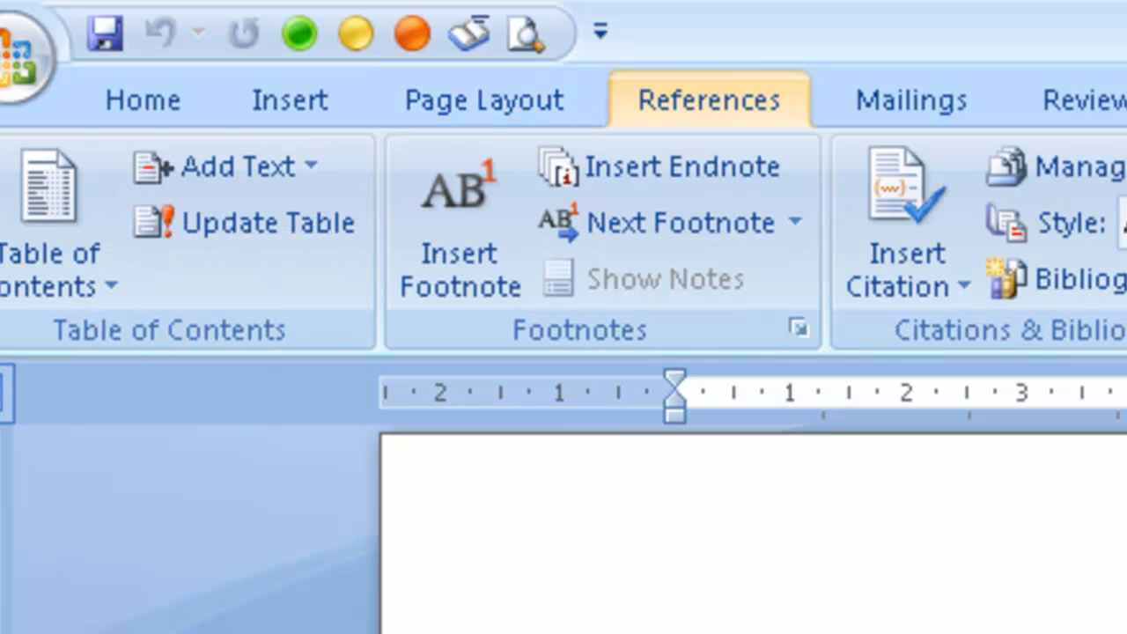
pyautogui.click(889, 99)
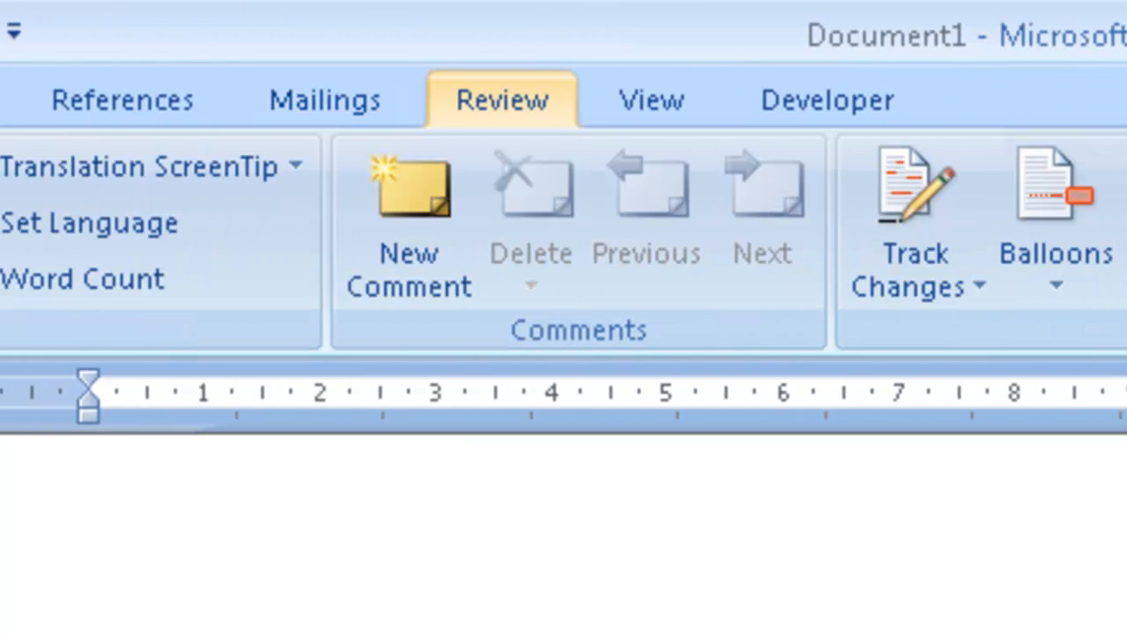
pyautogui.click(651, 98)
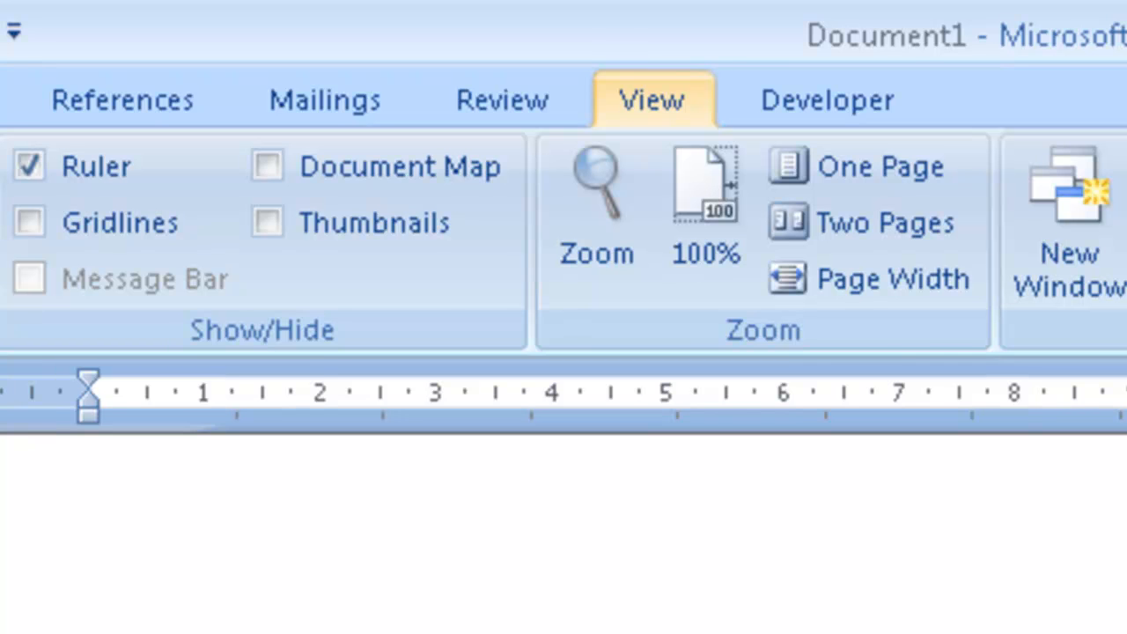
pyautogui.click(824, 98)
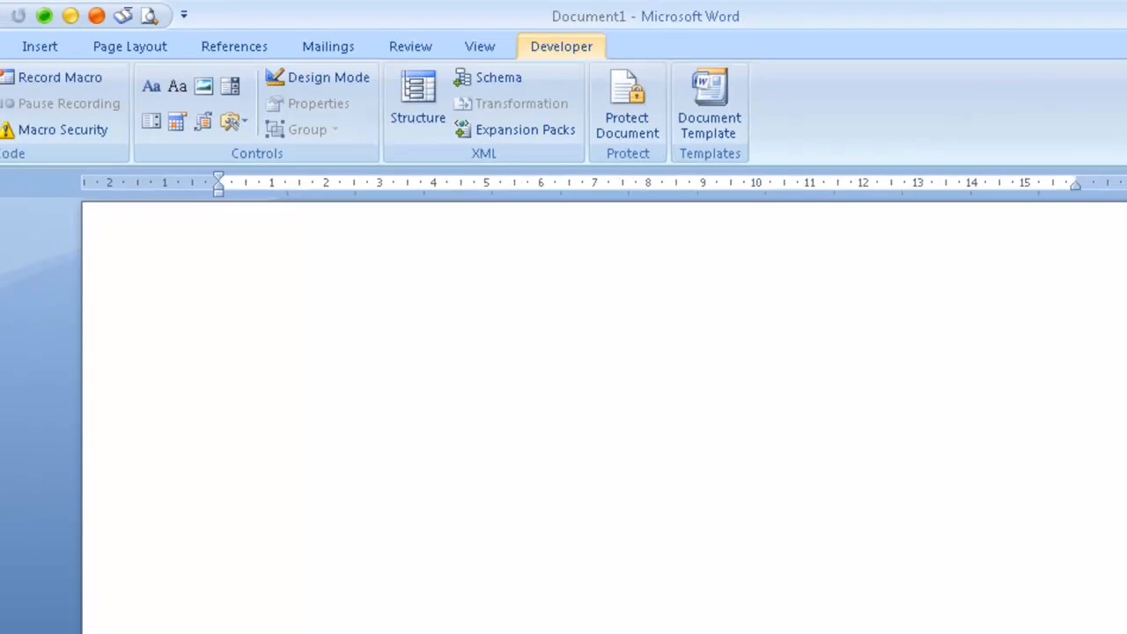
pyautogui.click(1067, 16)
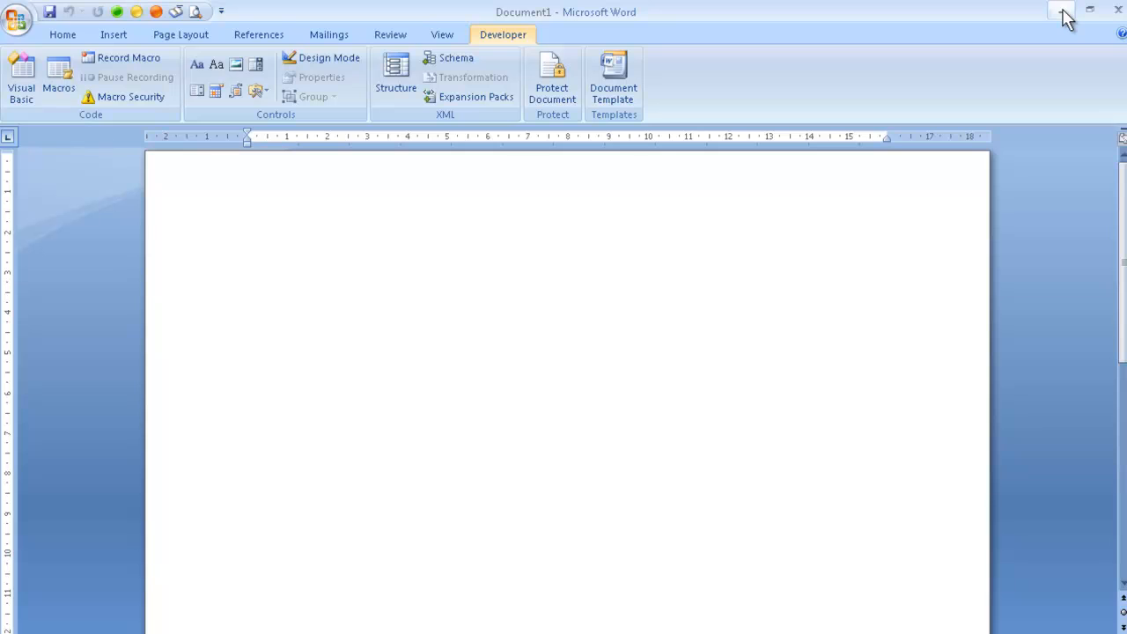
pyautogui.click(442, 36)
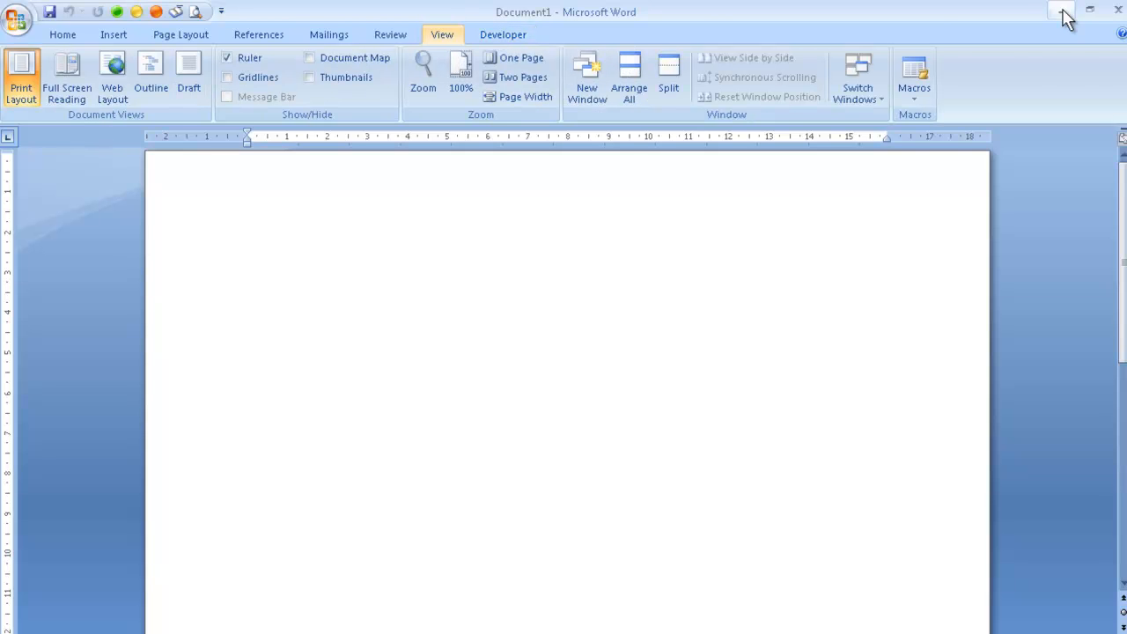
pyautogui.click(391, 36)
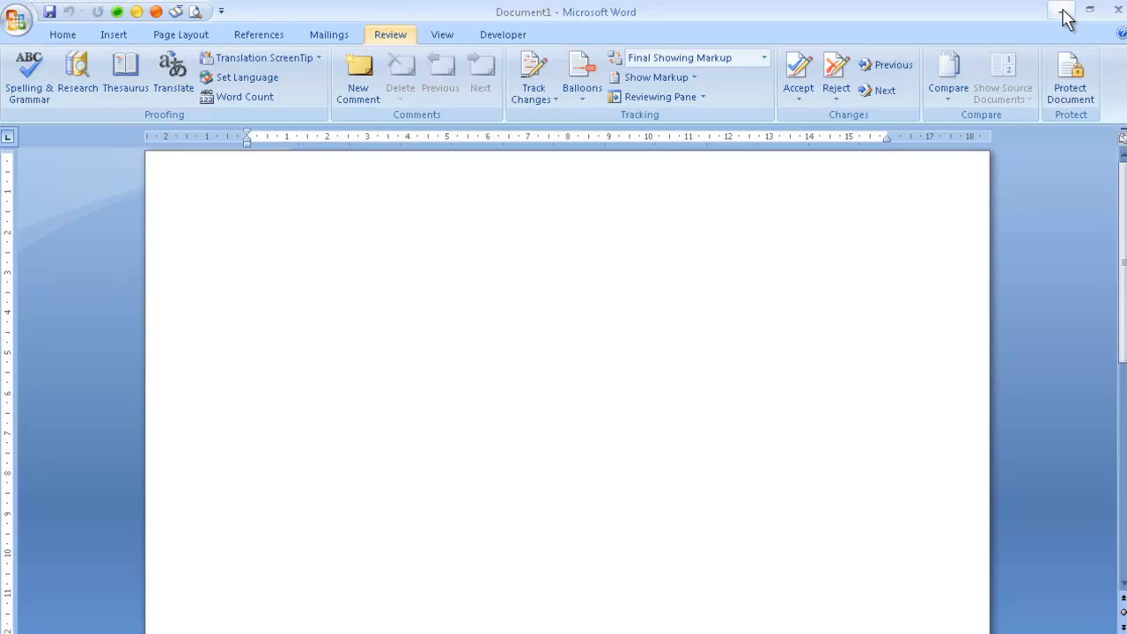
pyautogui.click(328, 36)
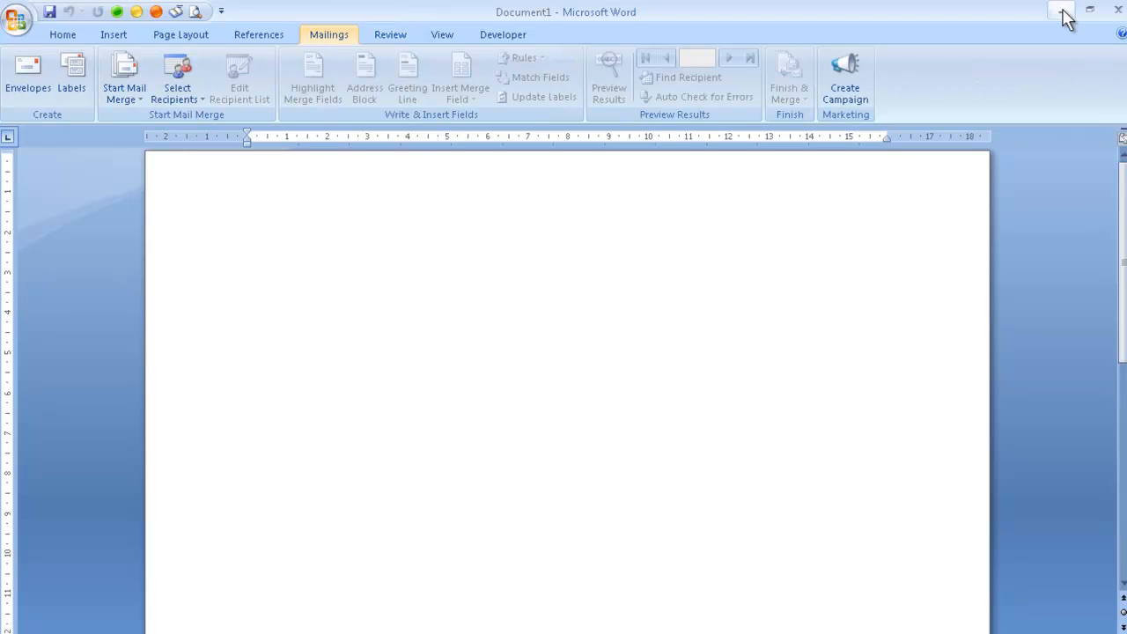
pyautogui.click(257, 35)
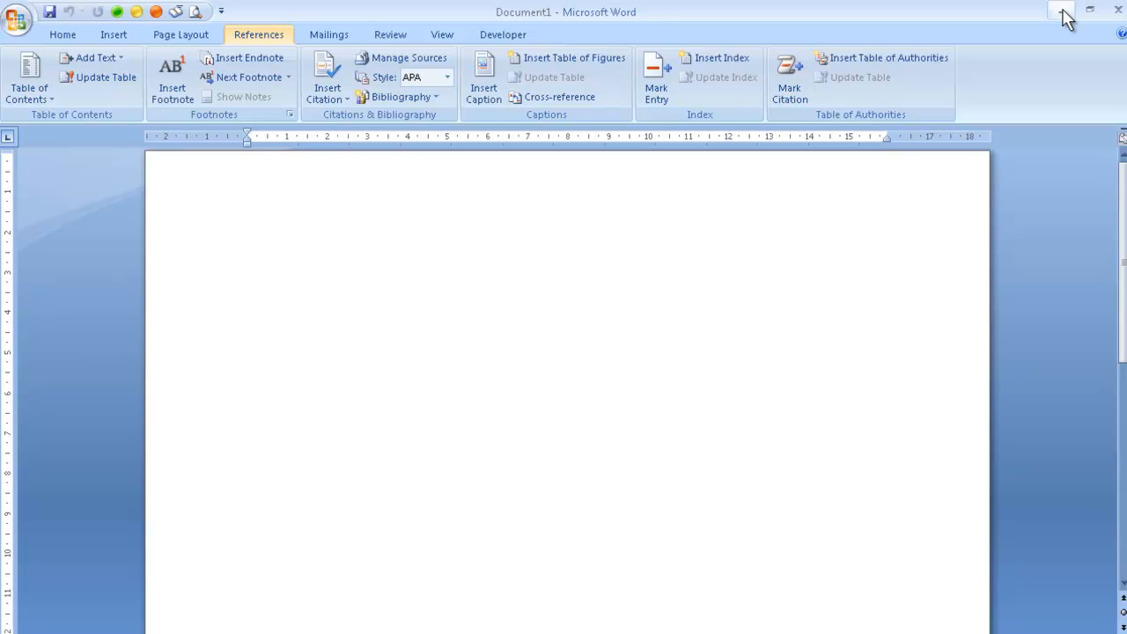
pyautogui.click(179, 36)
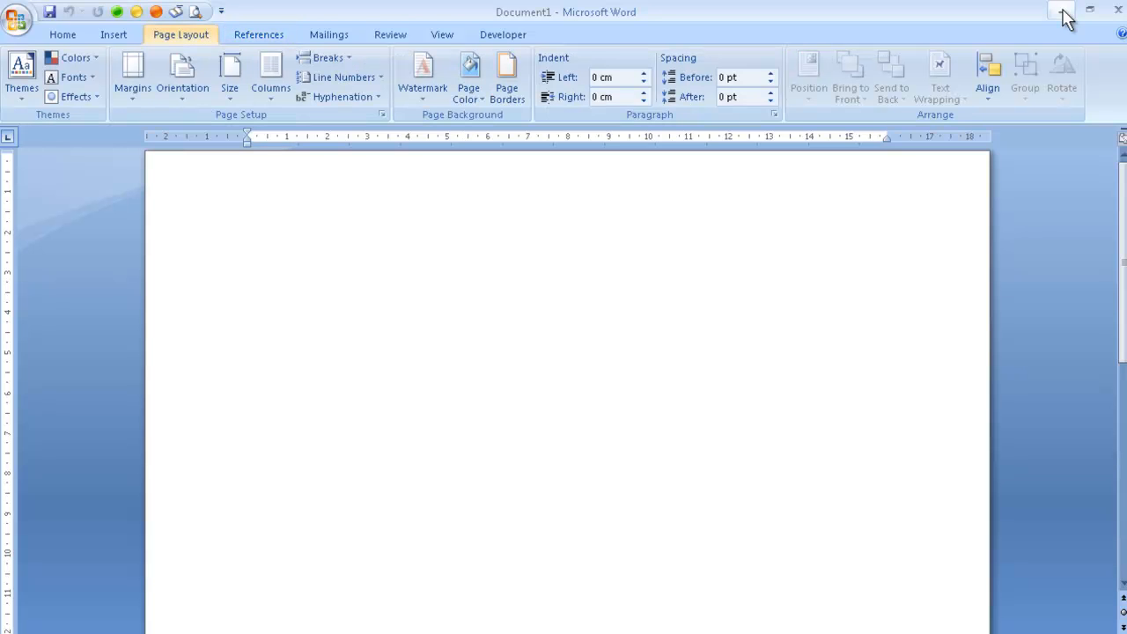
pyautogui.click(112, 35)
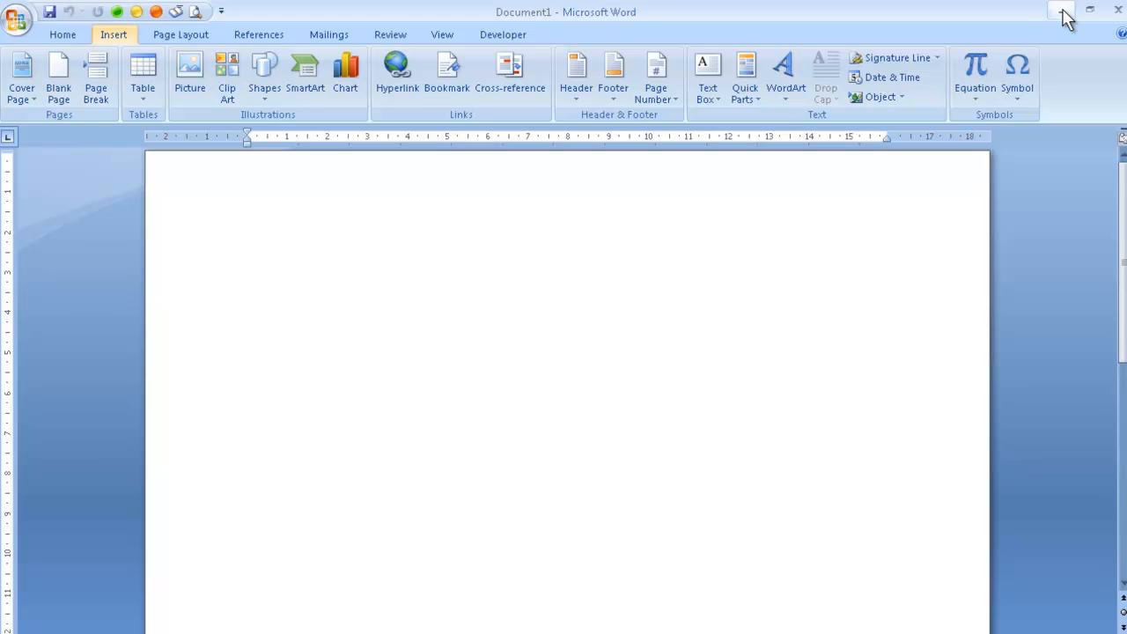
pyautogui.click(63, 35)
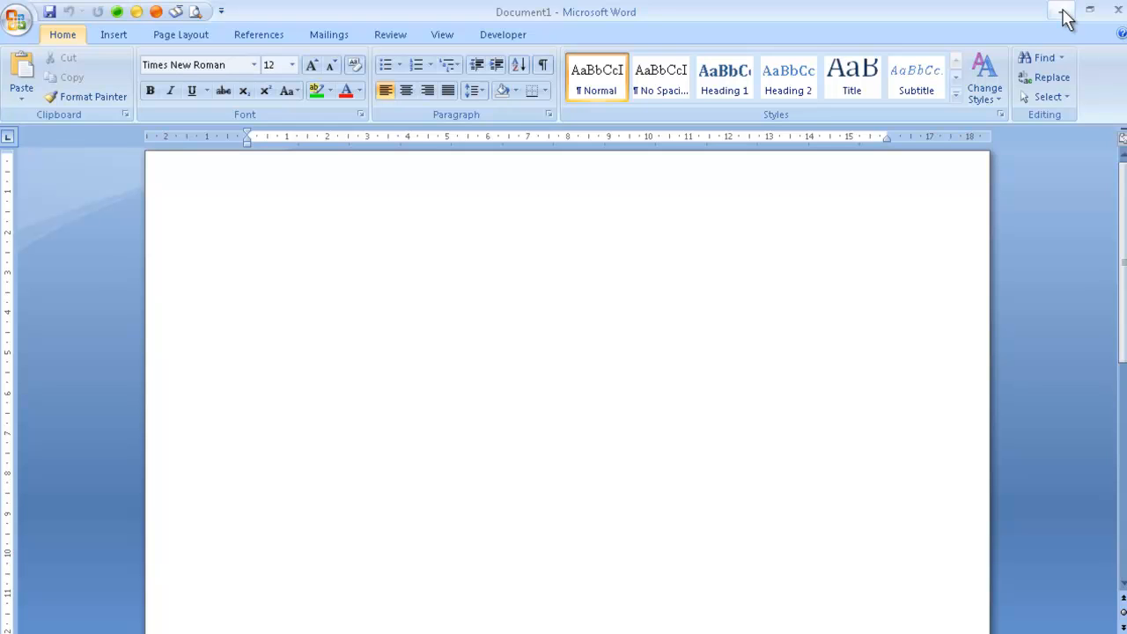
pyautogui.click(249, 168)
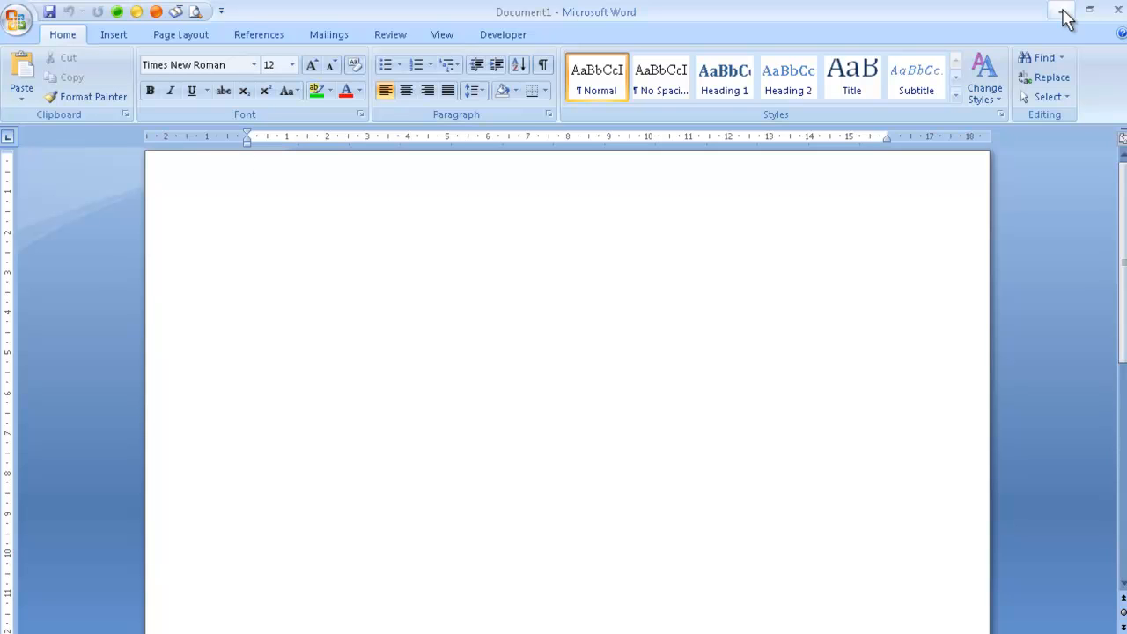
pyautogui.click(248, 167)
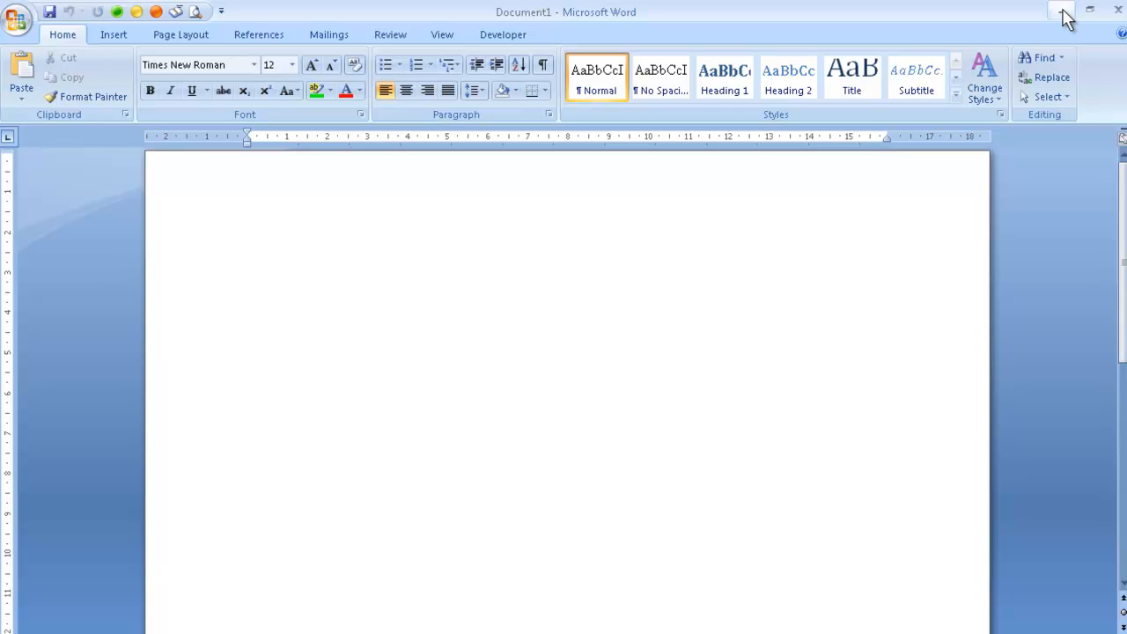
# Open NVDA File.docx via the Office button's Open command
pyautogui.click(248, 166)
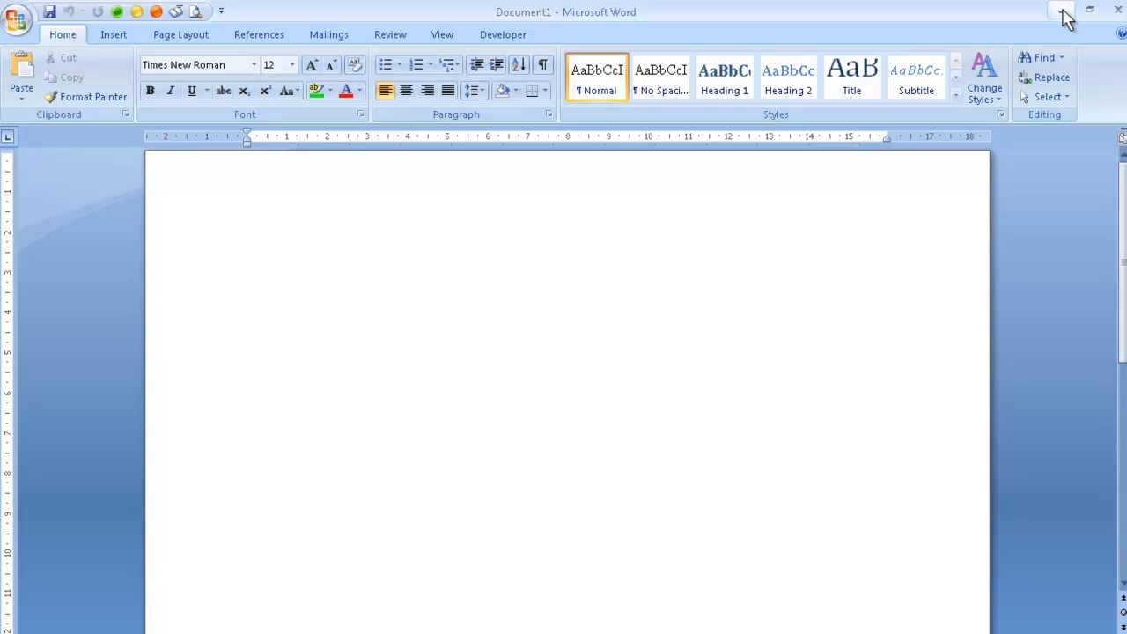
pyautogui.click(250, 167)
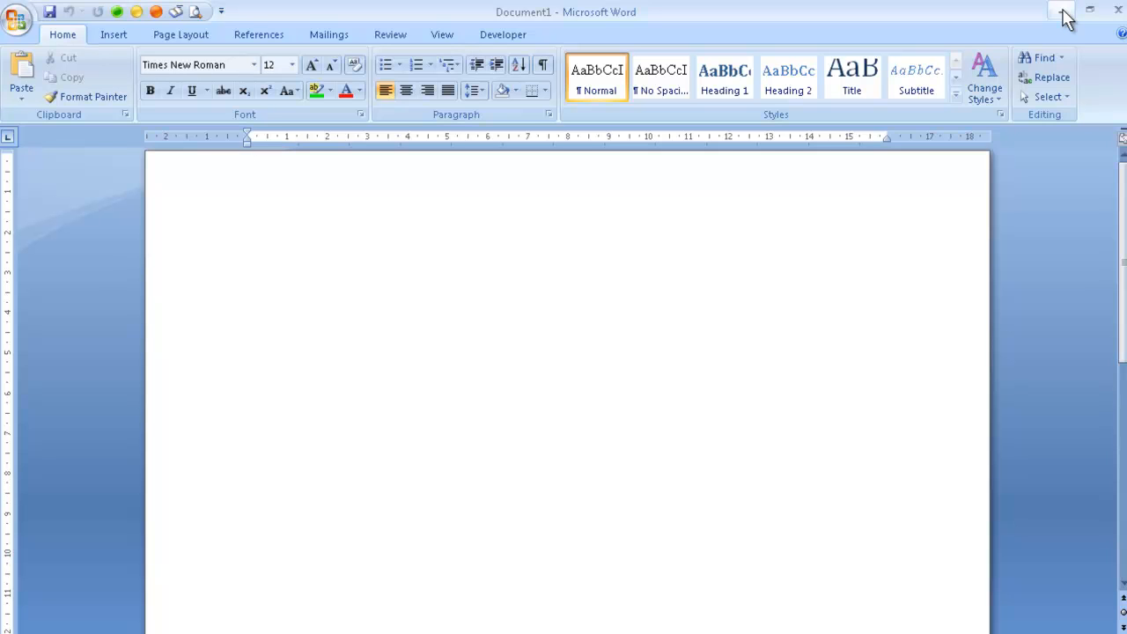
pyautogui.click(248, 167)
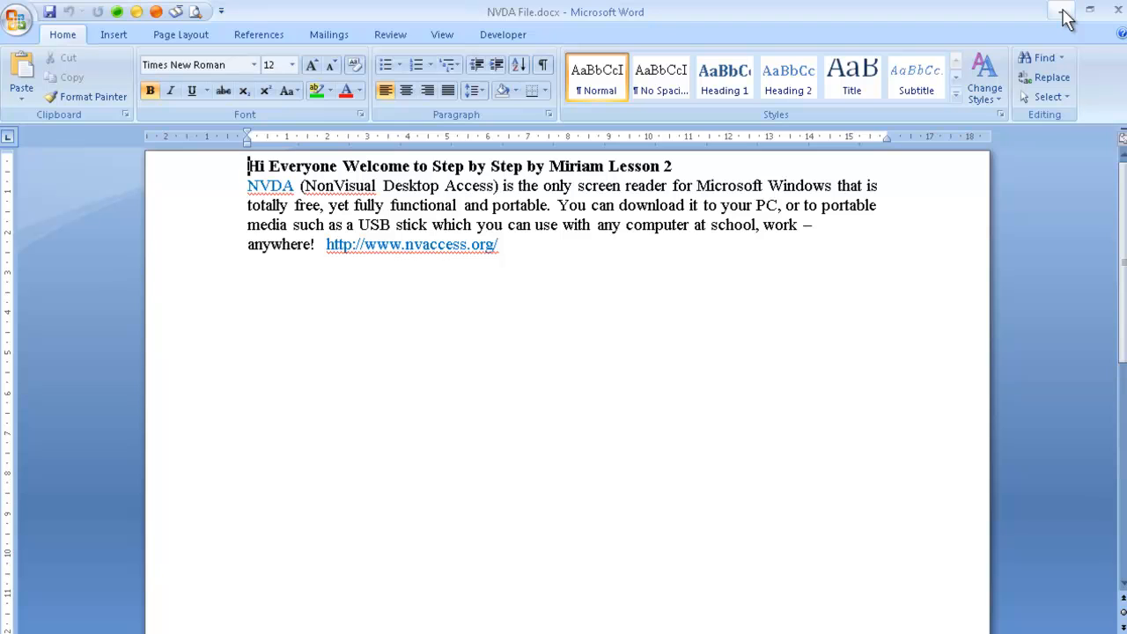
pyautogui.moveTo(1063, 16)
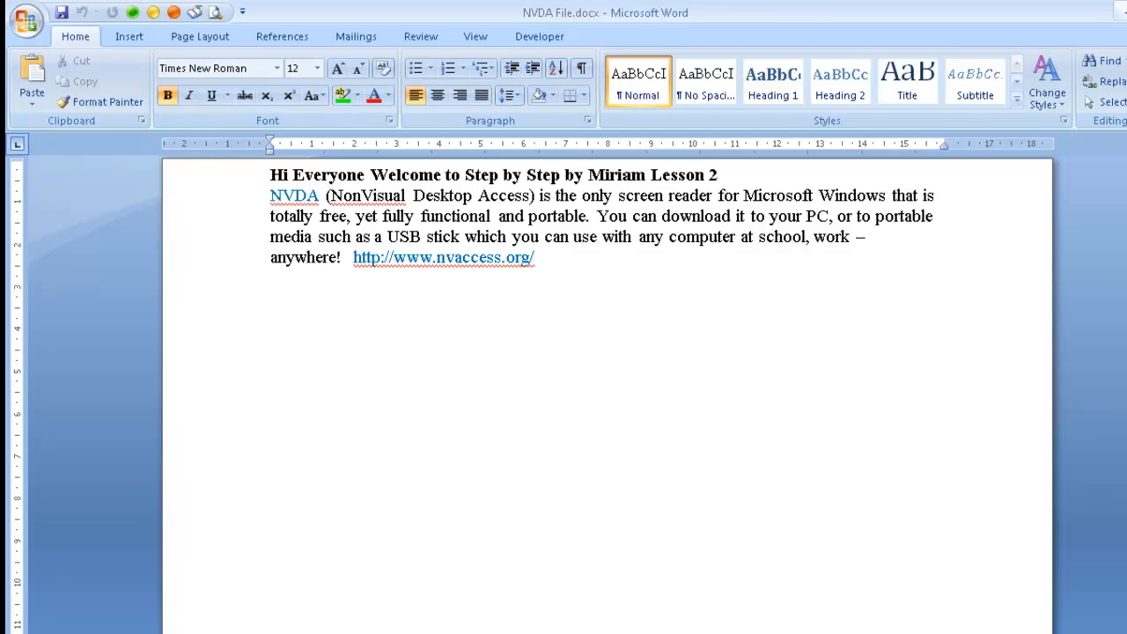
pyautogui.click(271, 174)
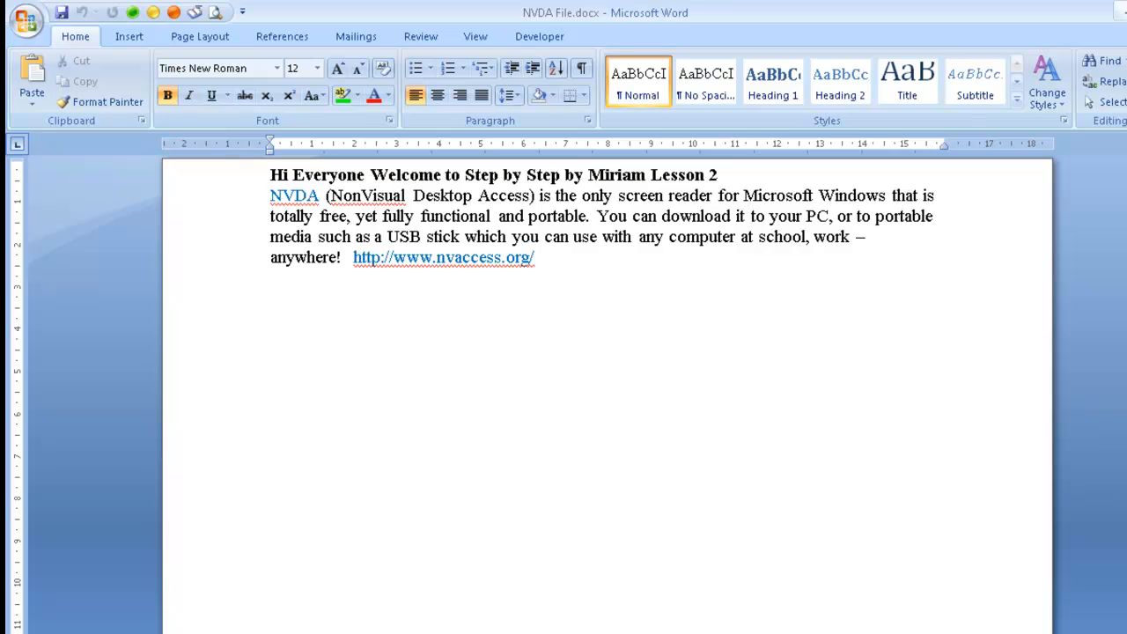
pyautogui.click(271, 195)
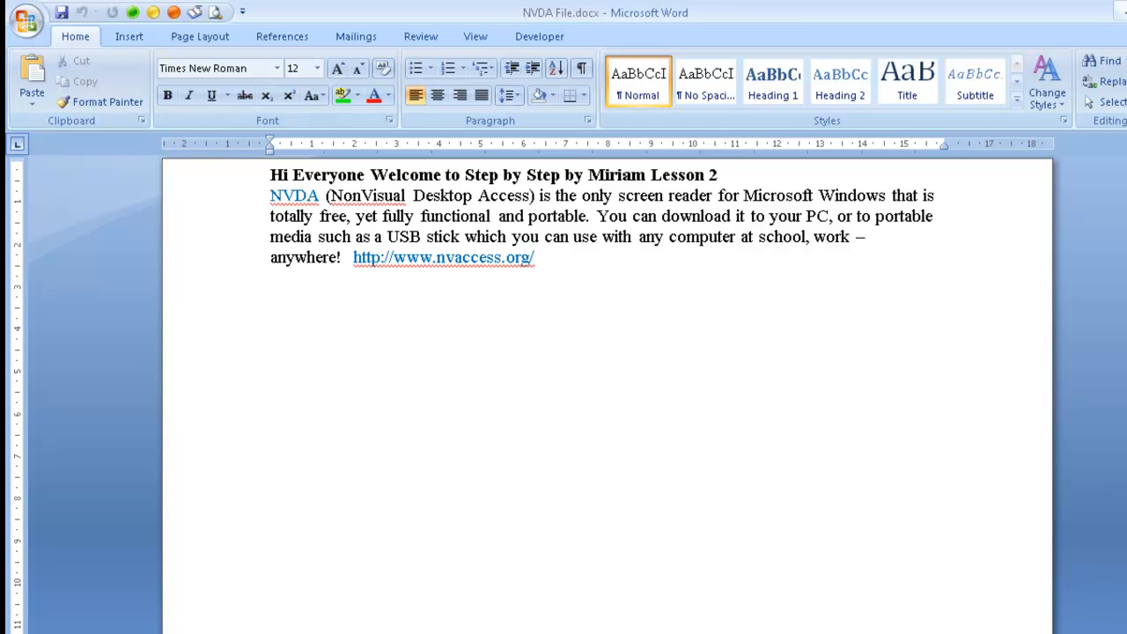
pyautogui.click(271, 195)
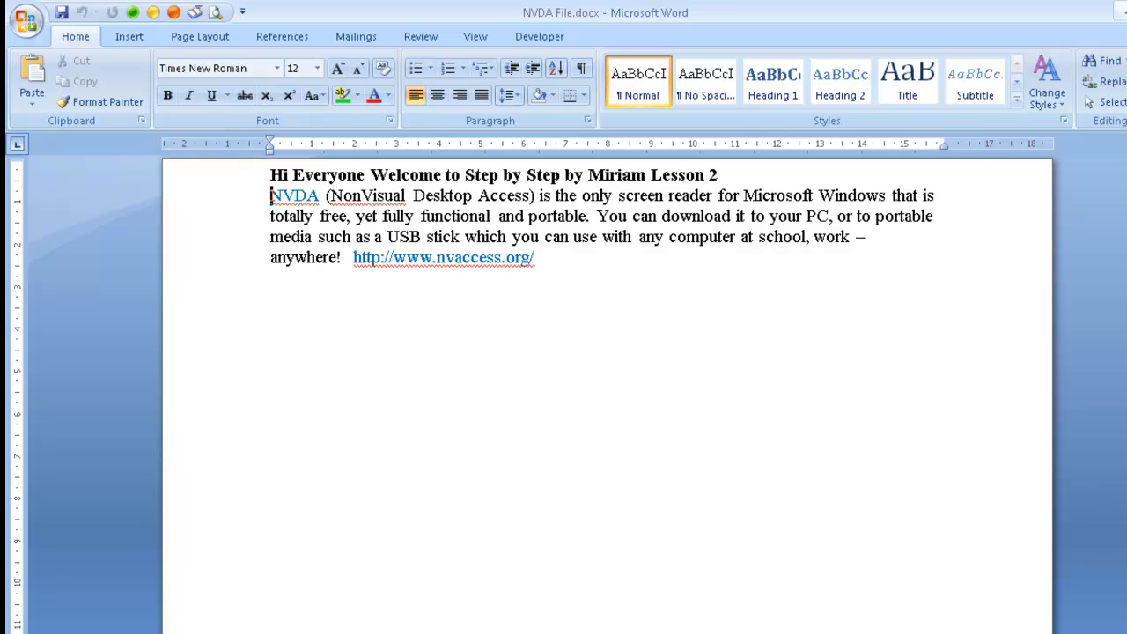
pyautogui.click(220, 67)
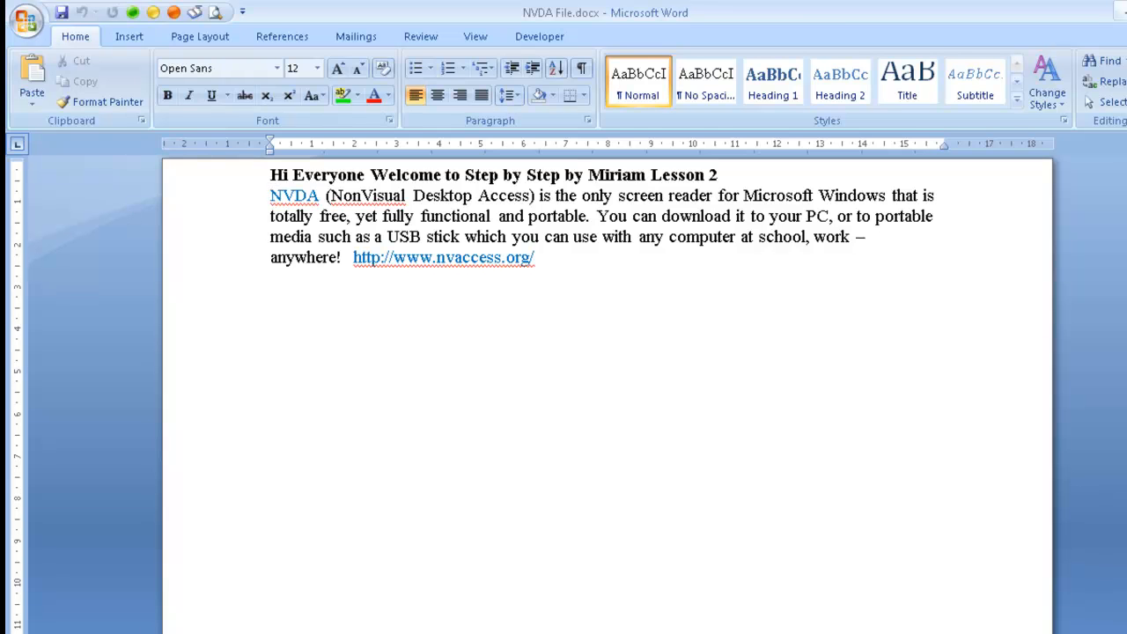
pyautogui.click(597, 215)
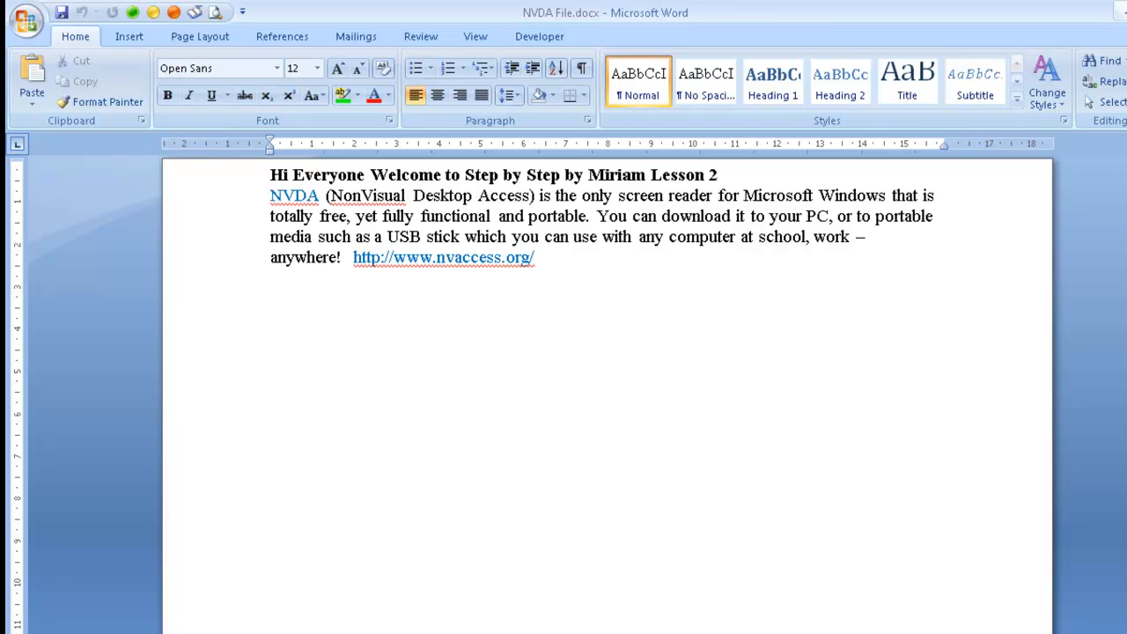
pyautogui.click(355, 257)
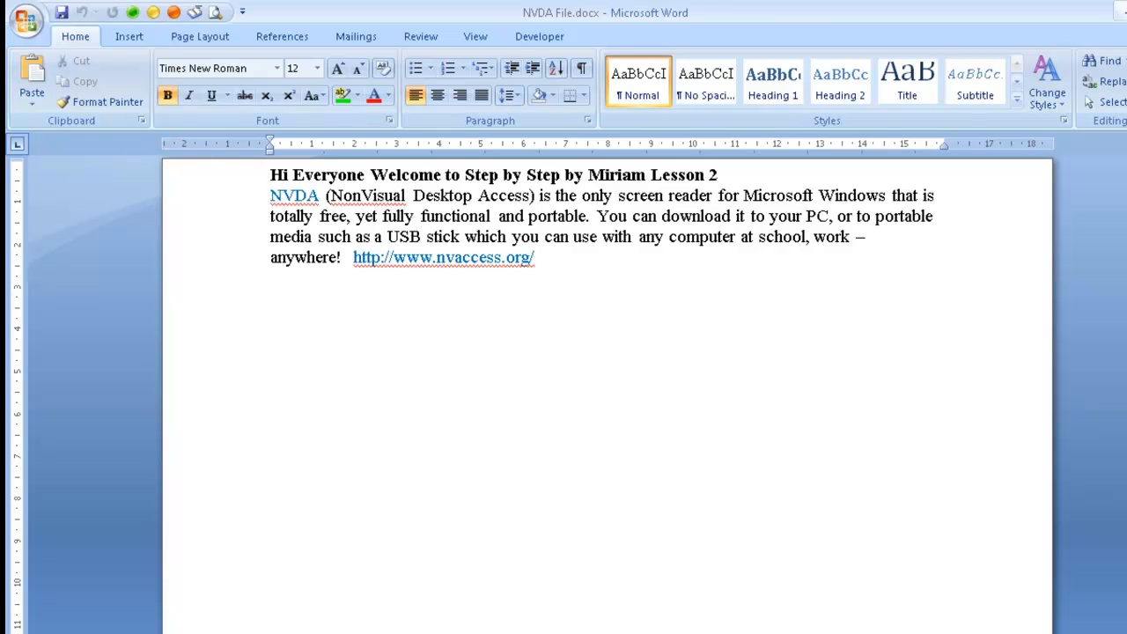
pyautogui.click(271, 174)
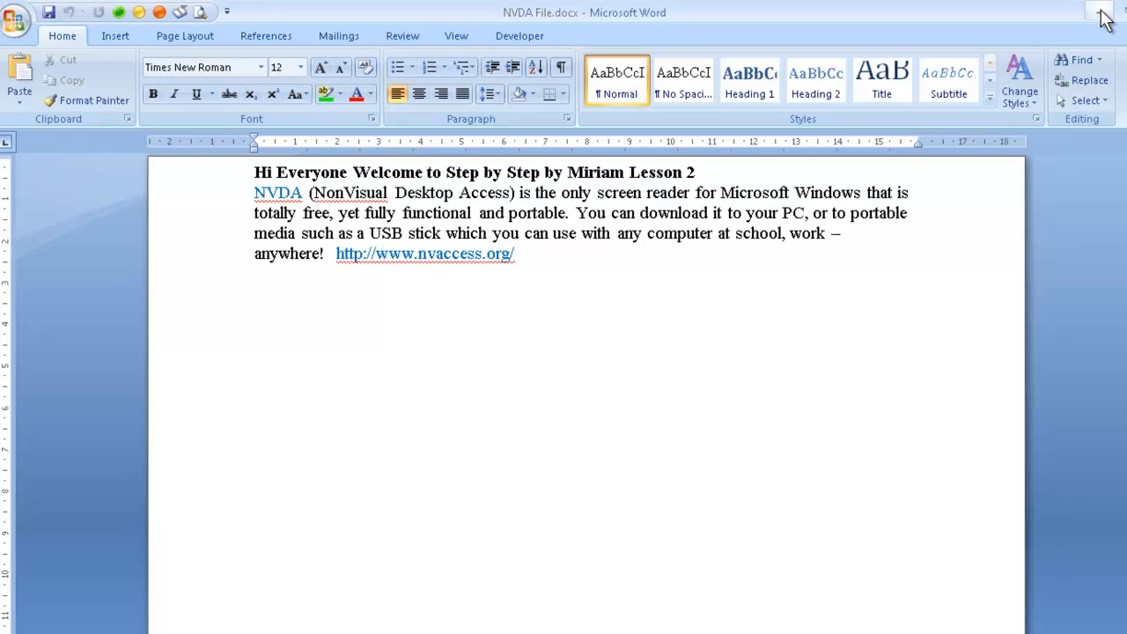
pyautogui.click(255, 314)
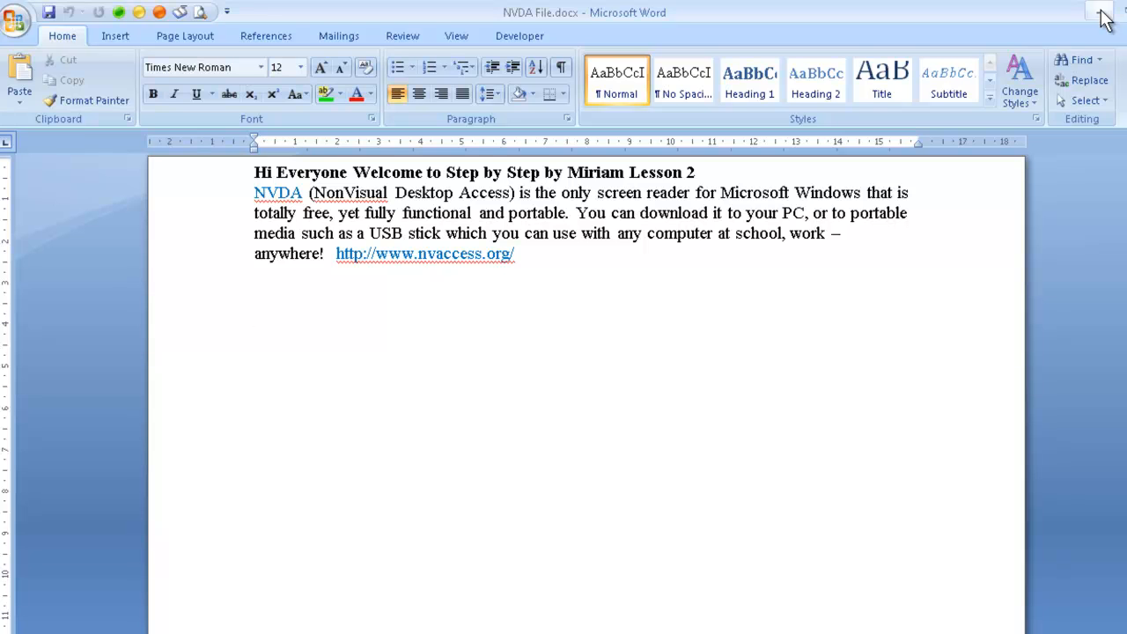
pyautogui.click(256, 313)
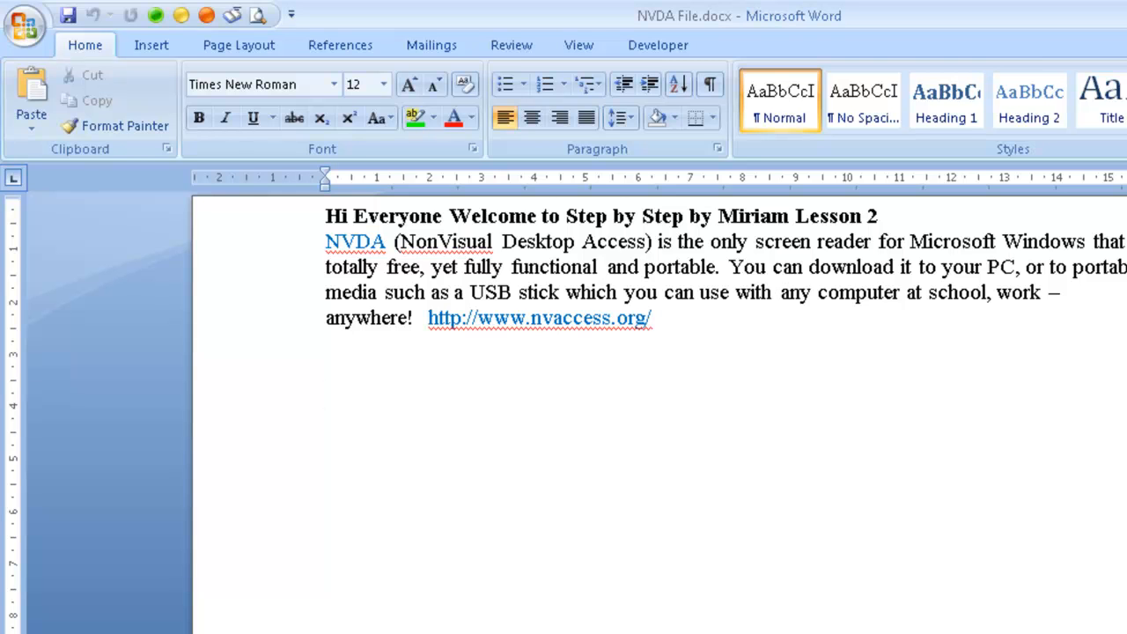
pyautogui.click(328, 394)
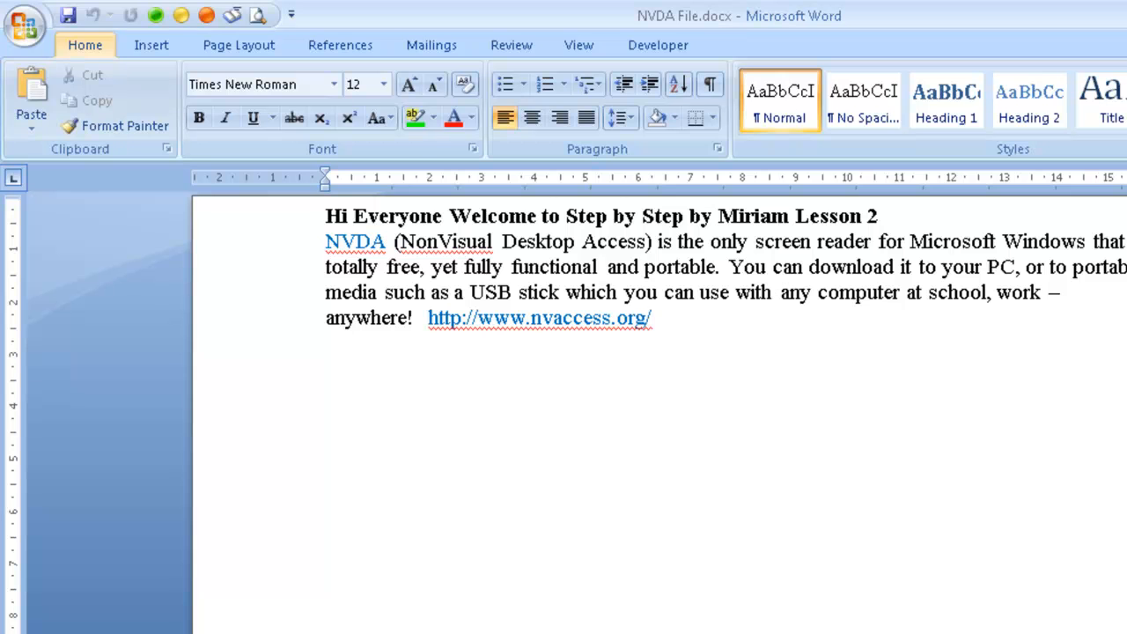
# Select the Font name box and drop down the full list of available fonts
pyautogui.click(255, 85)
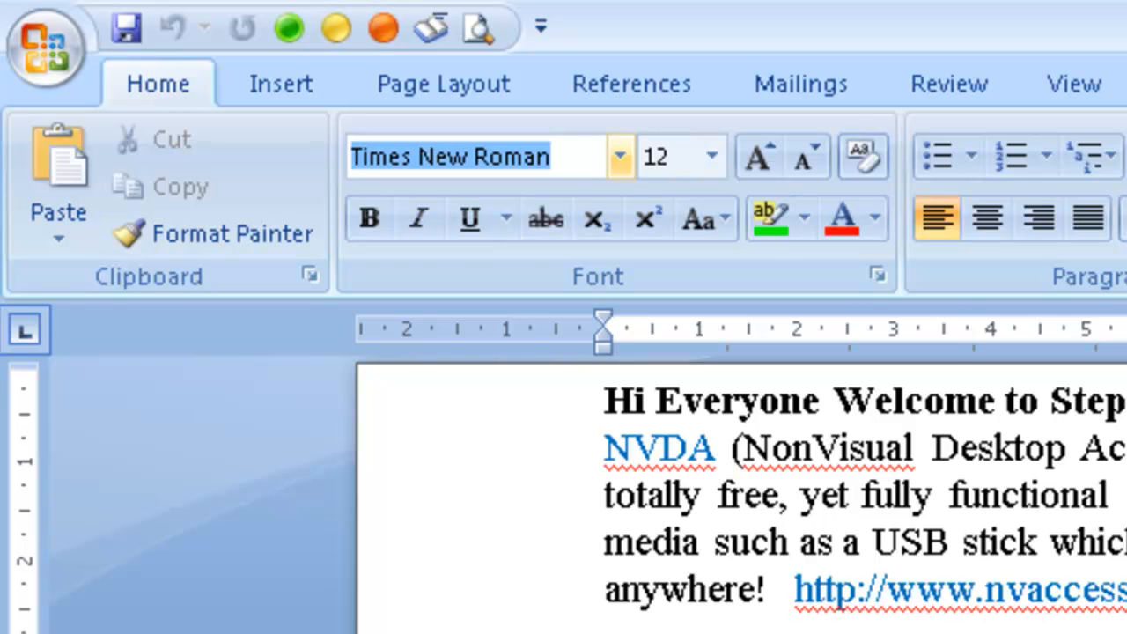
pyautogui.click(619, 156)
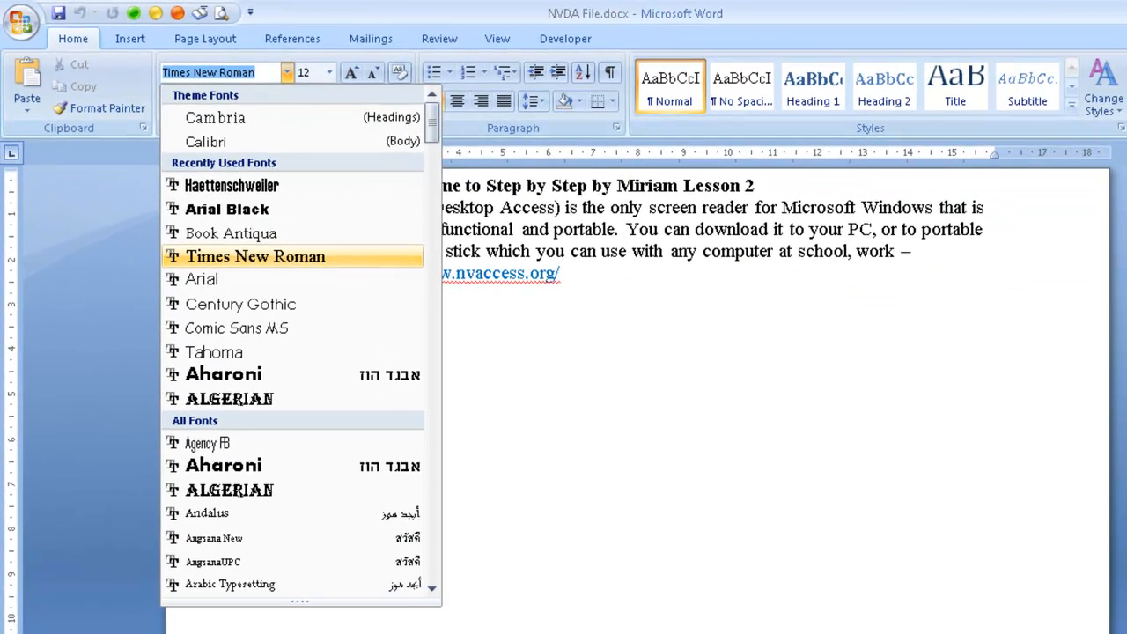